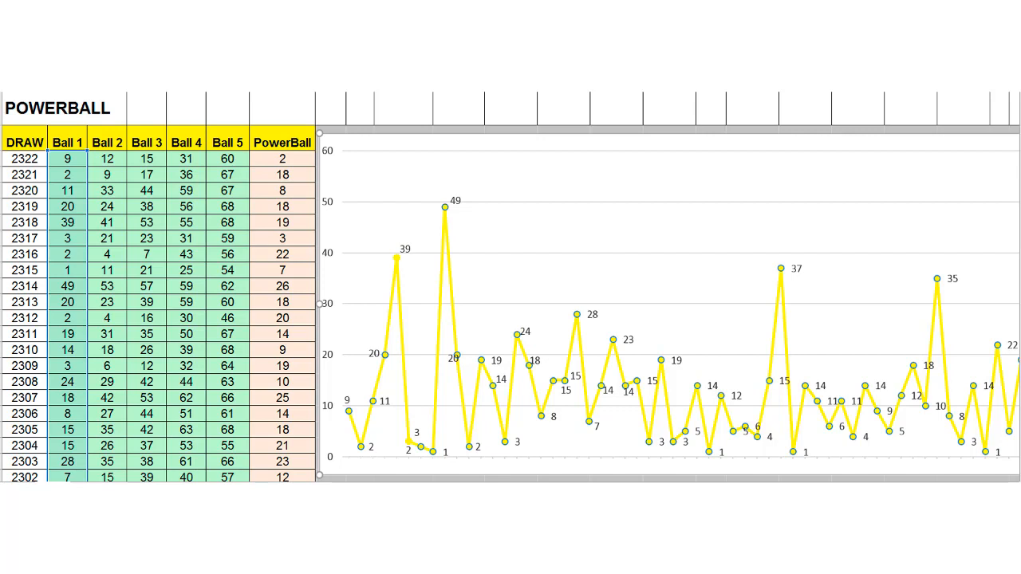
{"action": "left_click", "coordinate": [24, 166]}
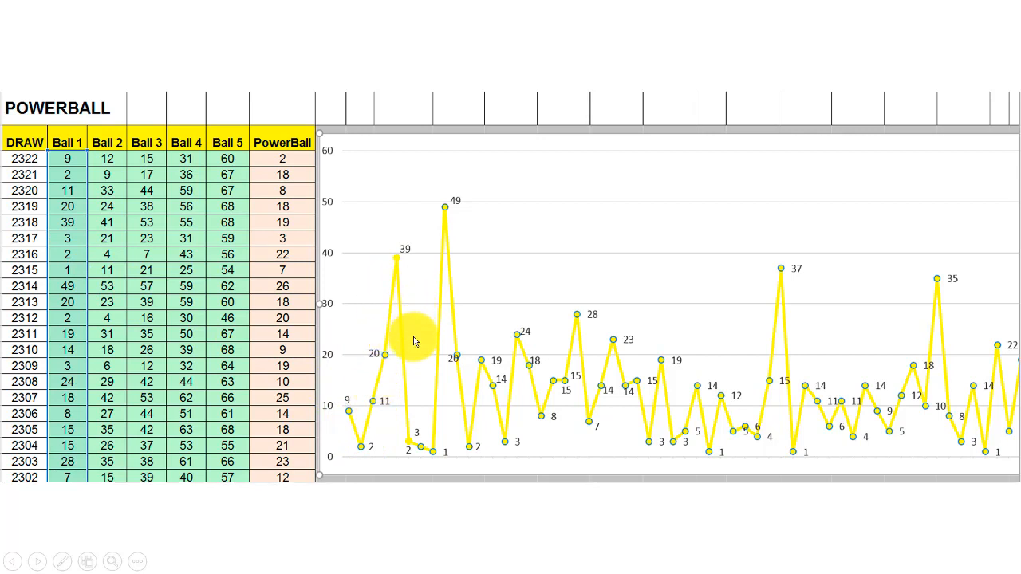
{"action": "mouse_move", "coordinate": [745, 347]}
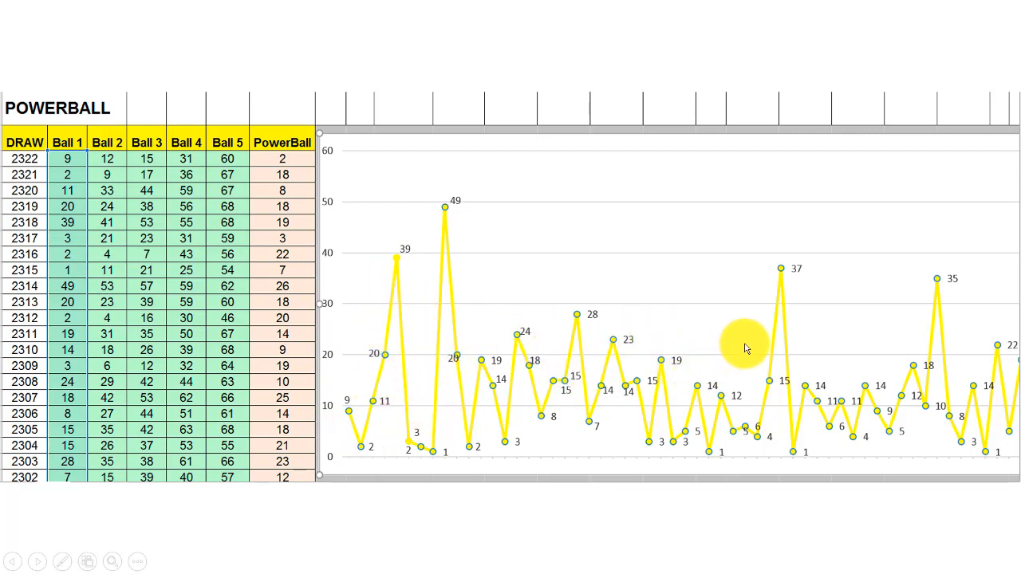